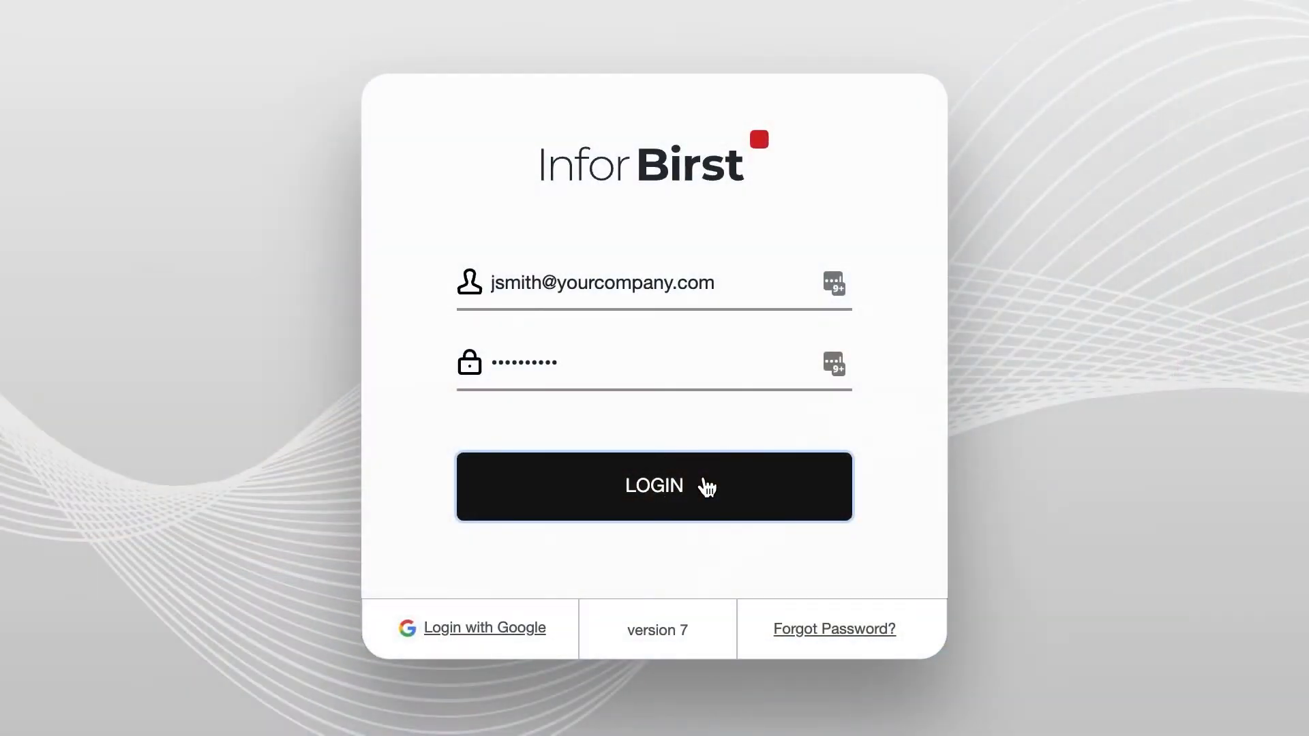
- Sign in to reach the Fashion Retail Dashboard Home with sales, stock and cash figures
click(655, 486)
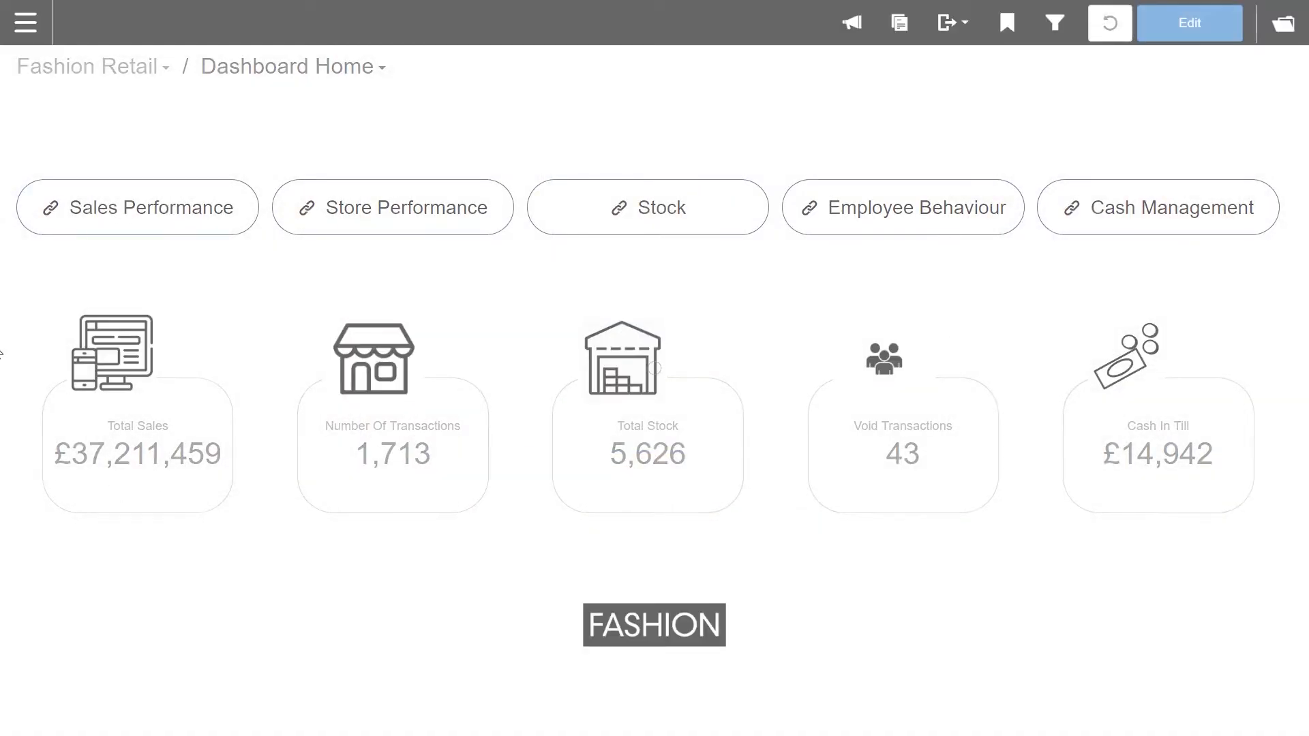
click(137, 207)
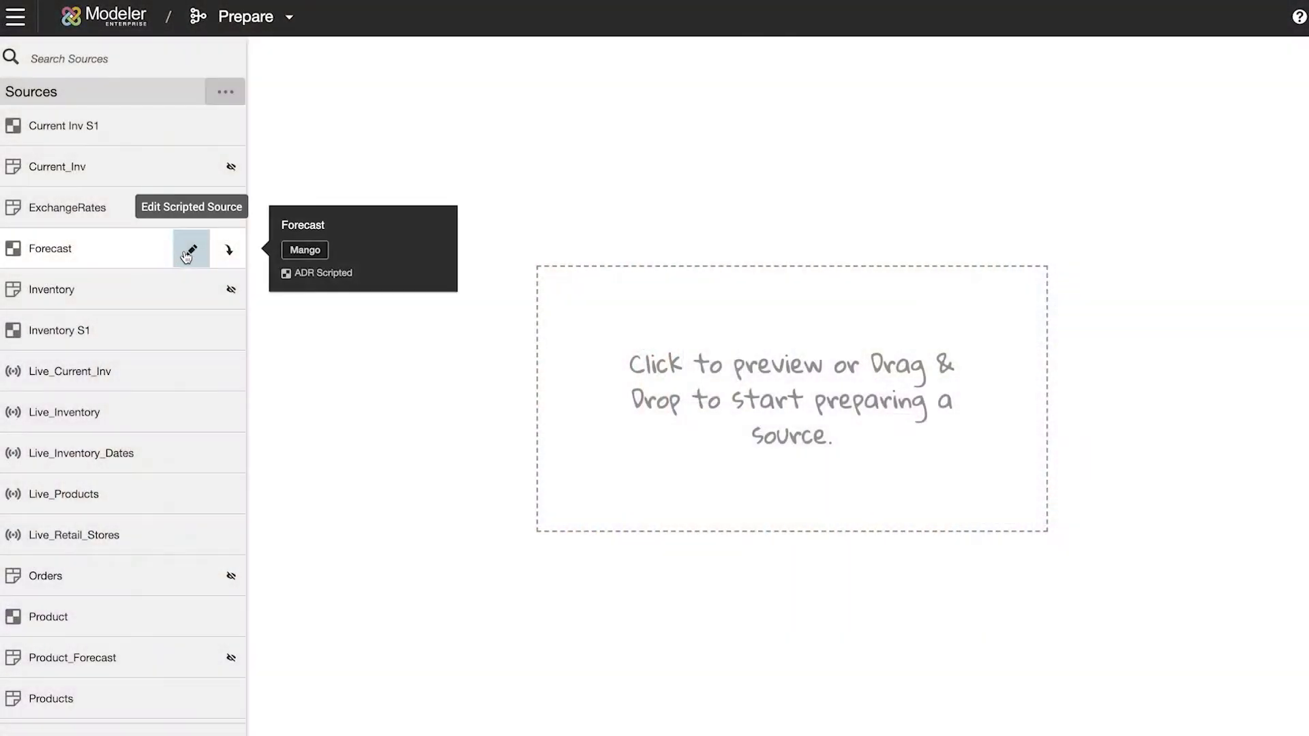
- Review the Forecast and Retail_Stores sources in Relate, then leave the relation hub
click(191, 248)
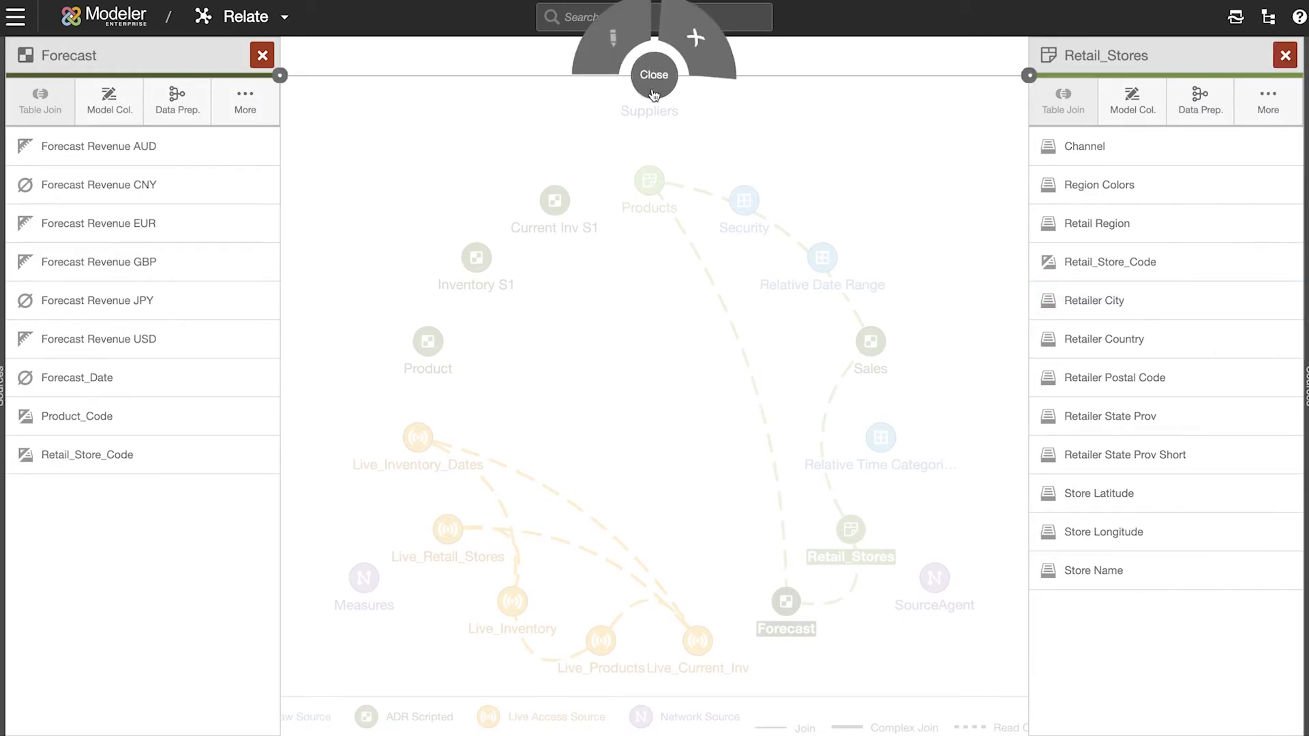
click(652, 75)
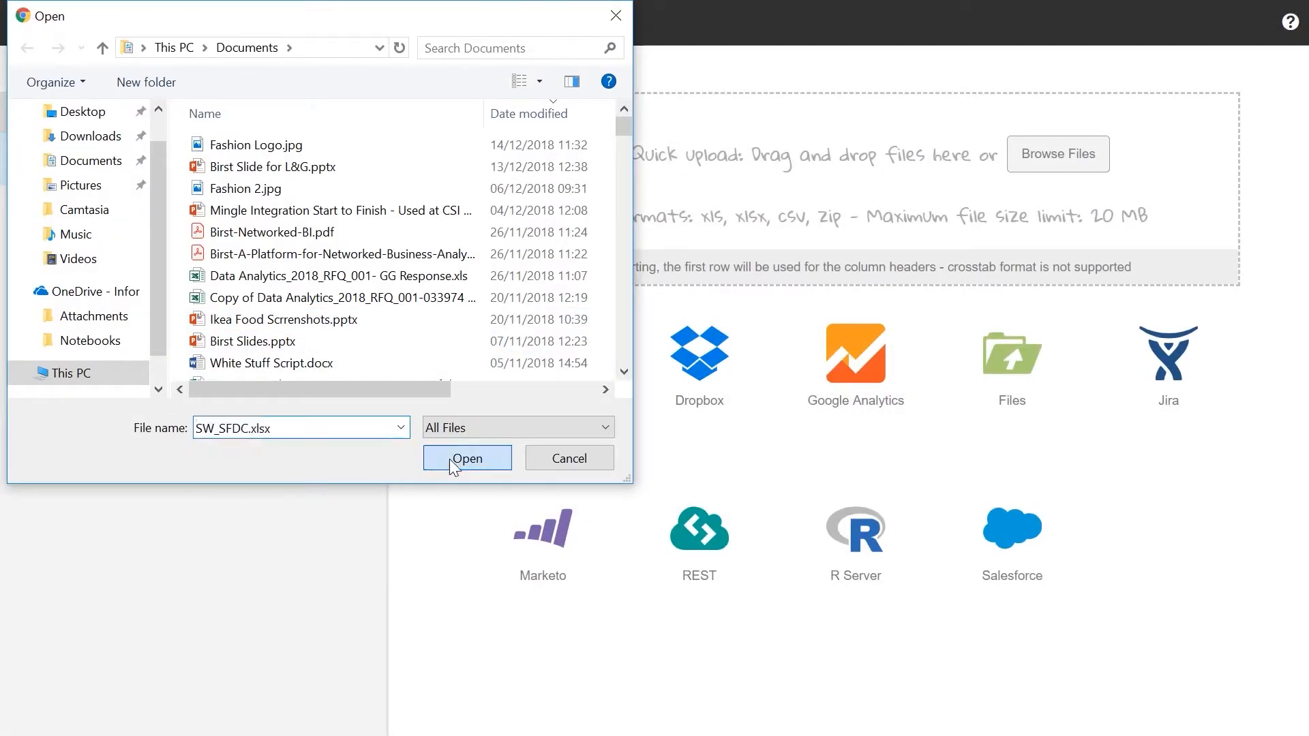
- Upload SW_SFDC.xlsx in Pronto and confirm its sheets as imported tables
click(466, 458)
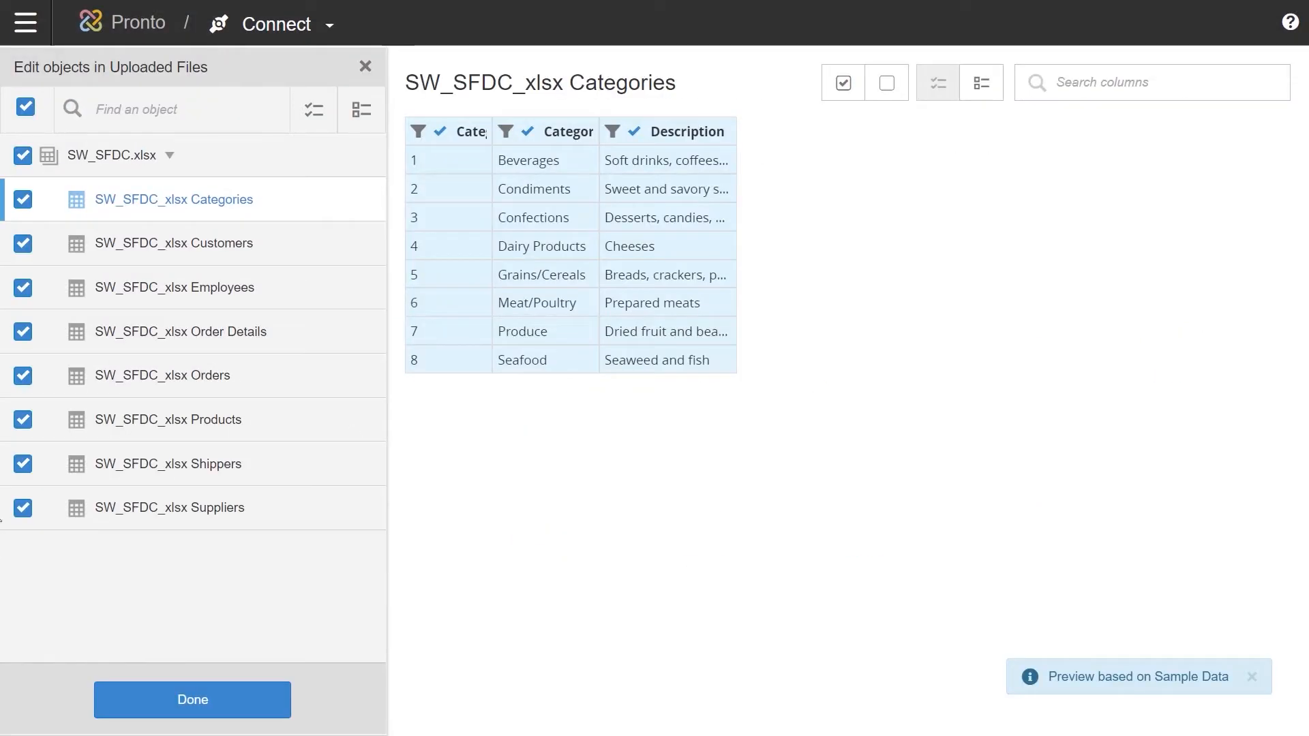
click(194, 700)
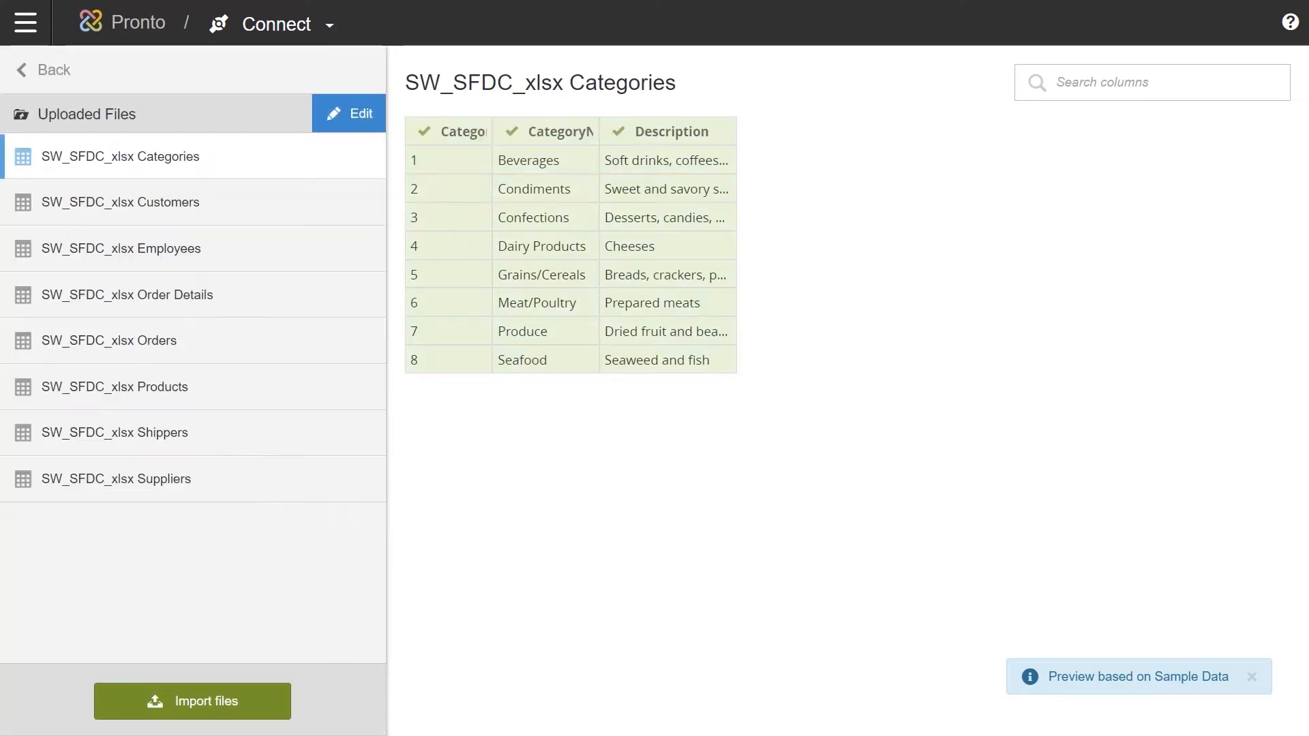
click(192, 701)
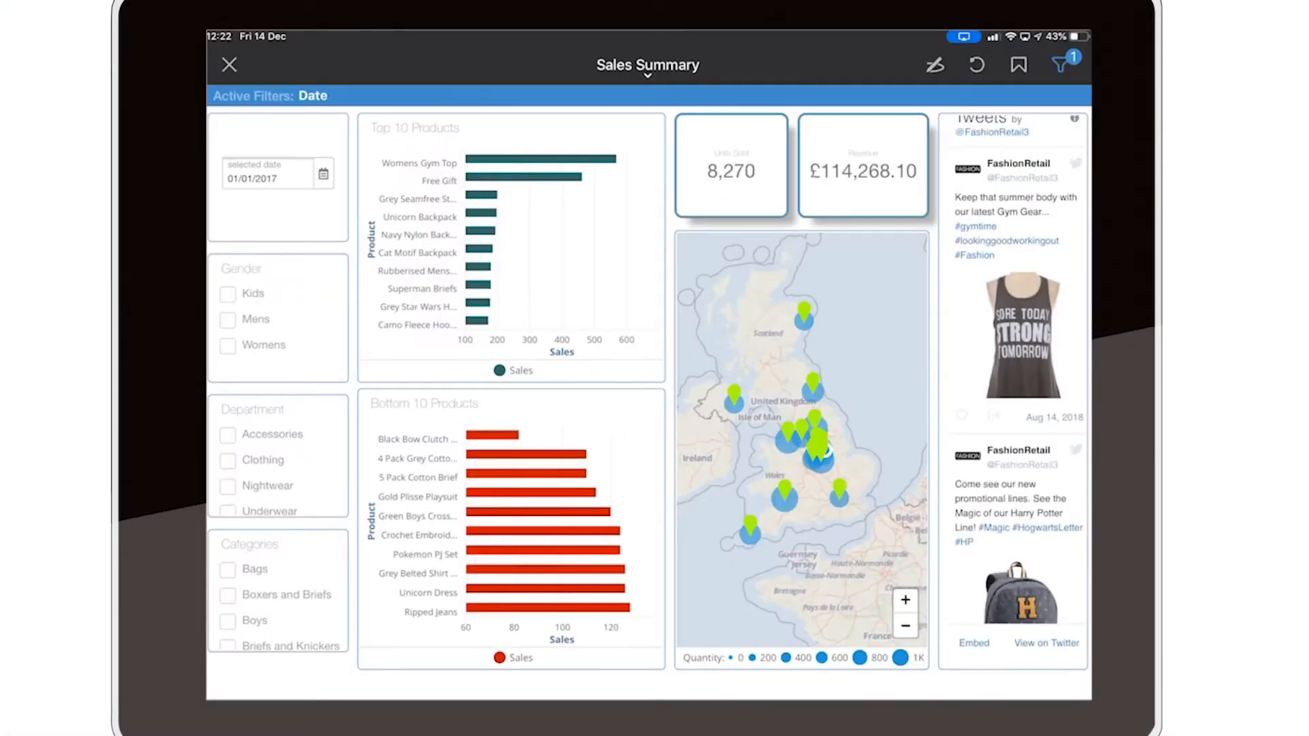
- View the mobile Sales Summary dashboard with 8,270 and £114,268.10 totals
click(904, 599)
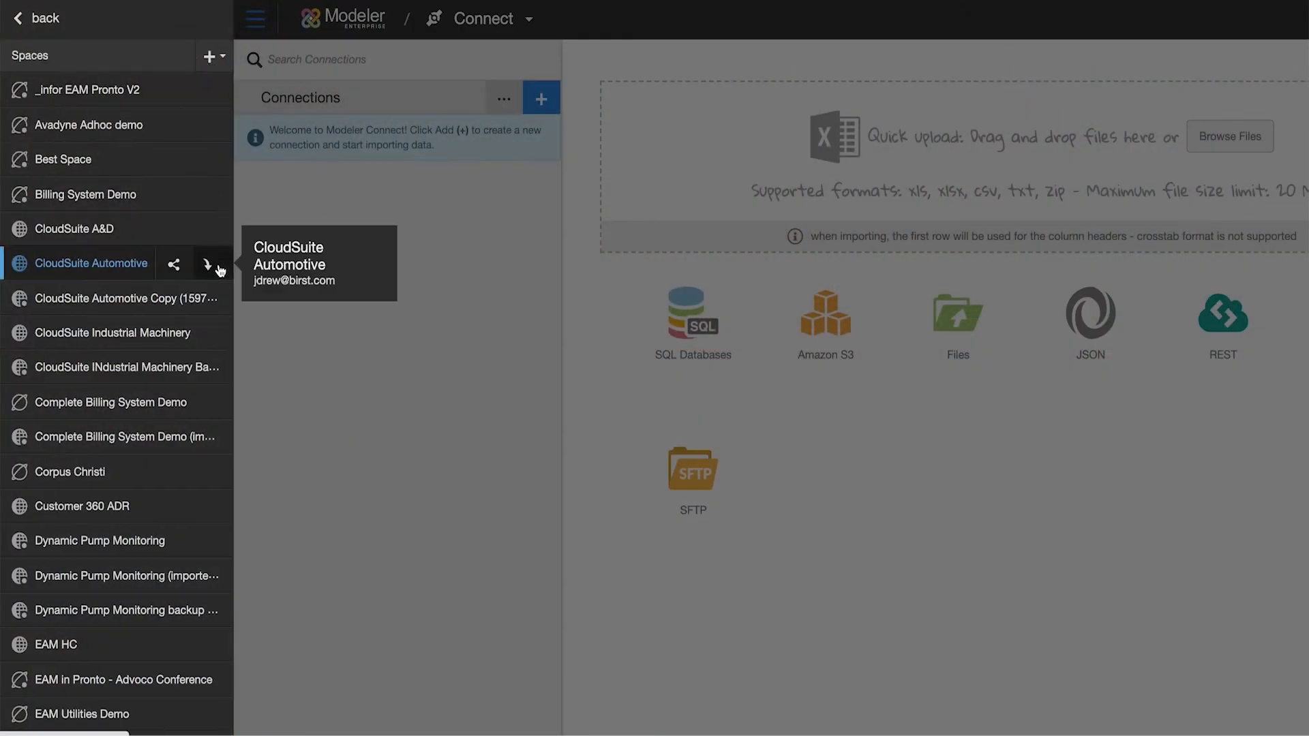
- In the CloudSuite Automotive space, list the default subject area's attribute folders for the Projects network
click(211, 263)
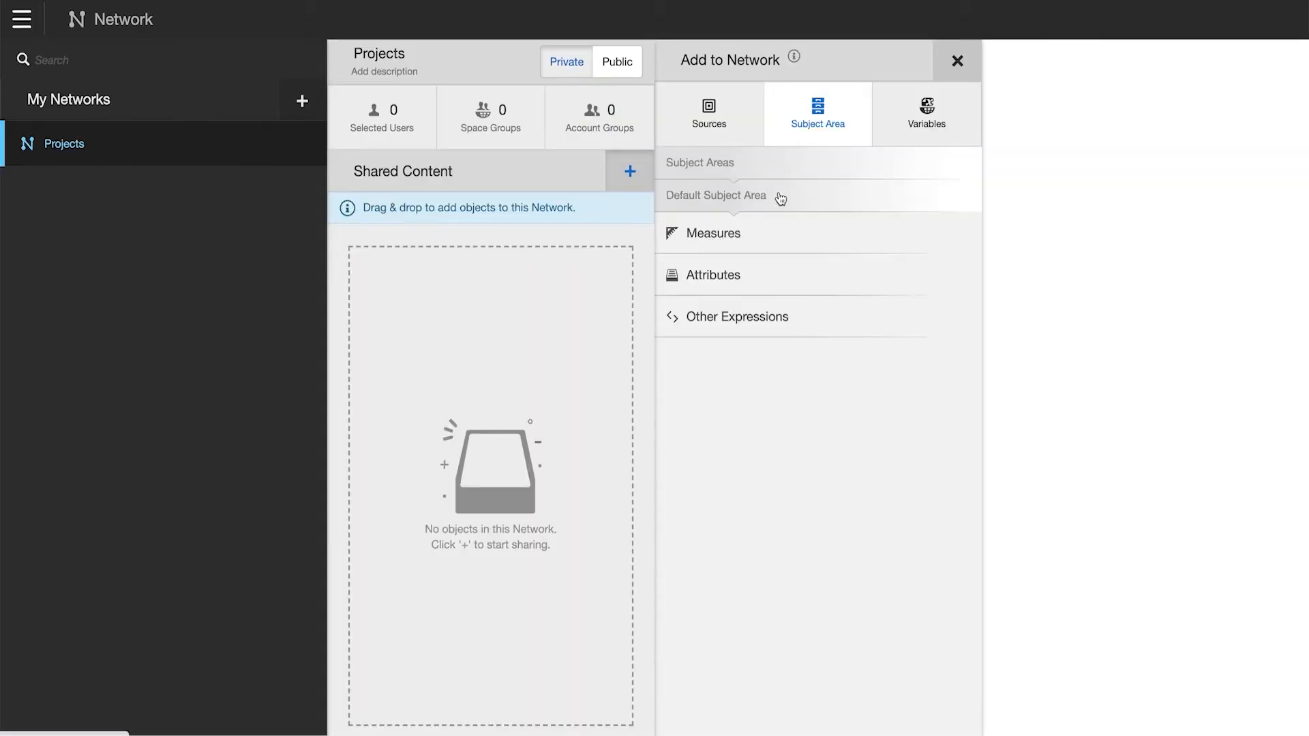
click(711, 275)
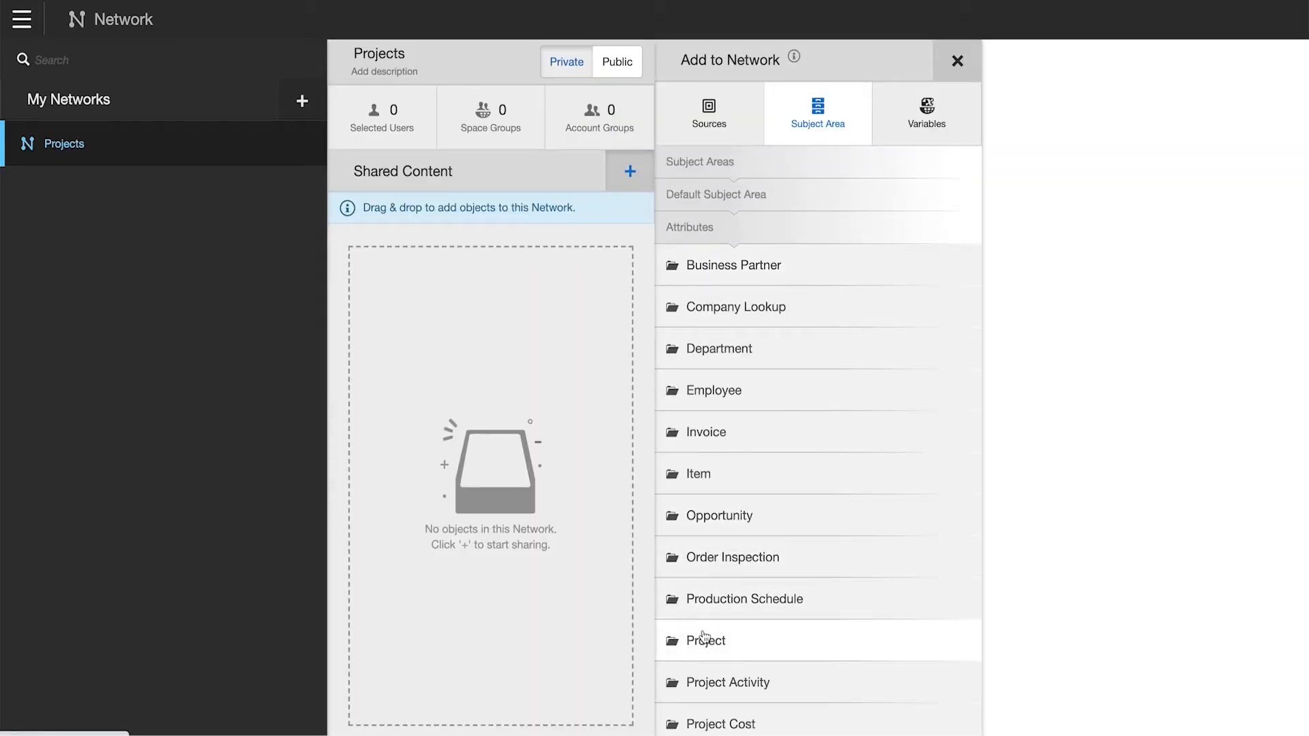